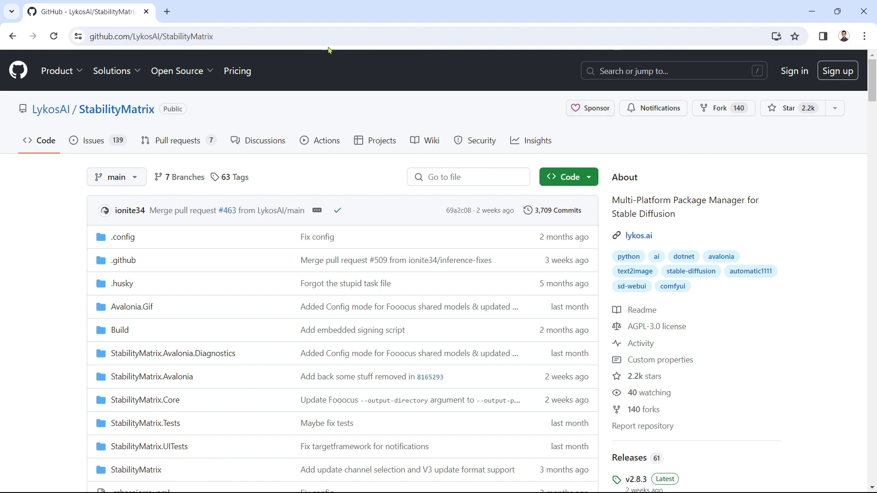
Step: Scroll the StabilityMatrix README down to the Latest Release Windows 10, 11 download badge
{"action": "left_click", "coordinate": [148, 36]}
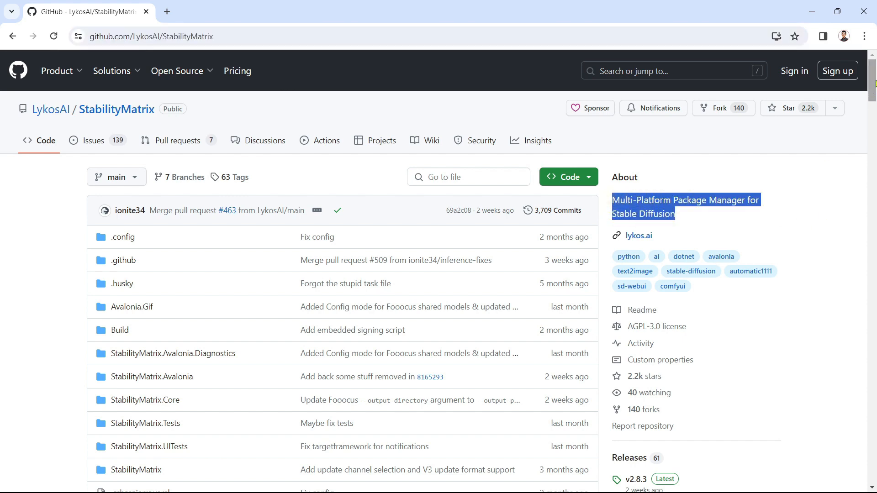
{"action": "scroll", "scroll_direction": "down", "scroll_amount": 3}
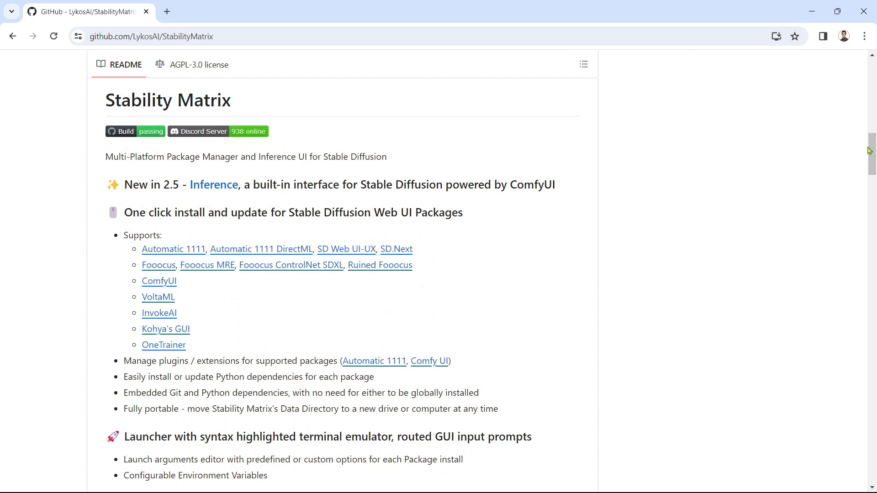
{"action": "scroll", "scroll_direction": "up", "scroll_amount": 3}
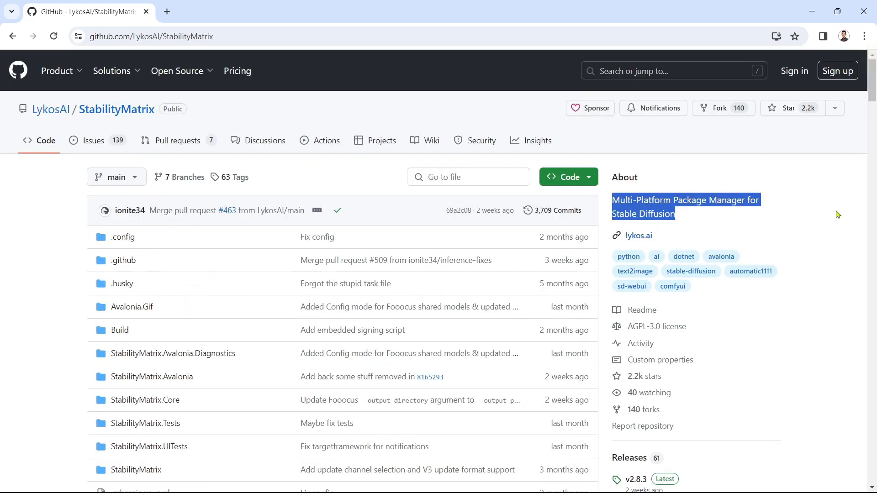
{"action": "scroll", "scroll_direction": "down", "scroll_amount": 3}
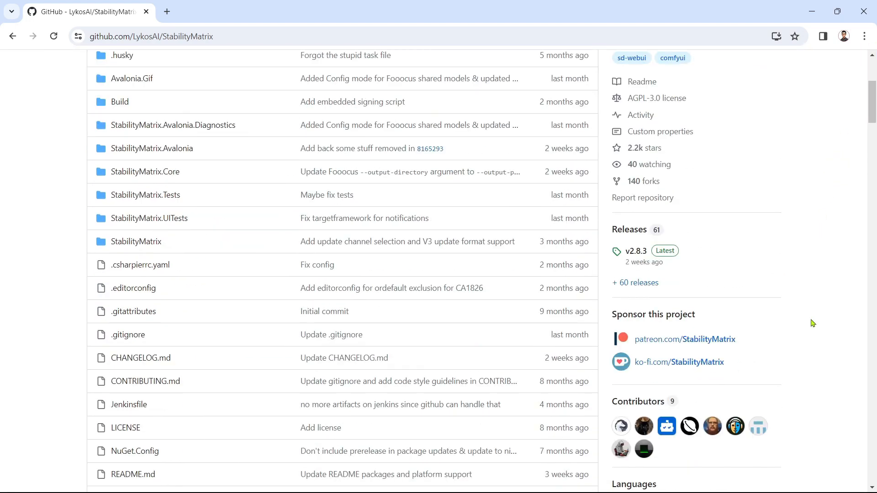
{"action": "scroll", "scroll_direction": "down", "scroll_amount": 3}
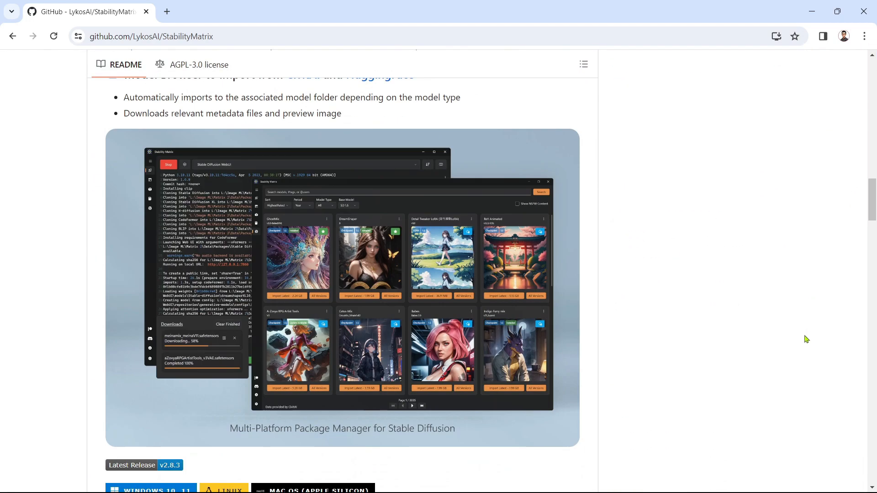
{"action": "scroll", "scroll_direction": "down", "scroll_amount": 3}
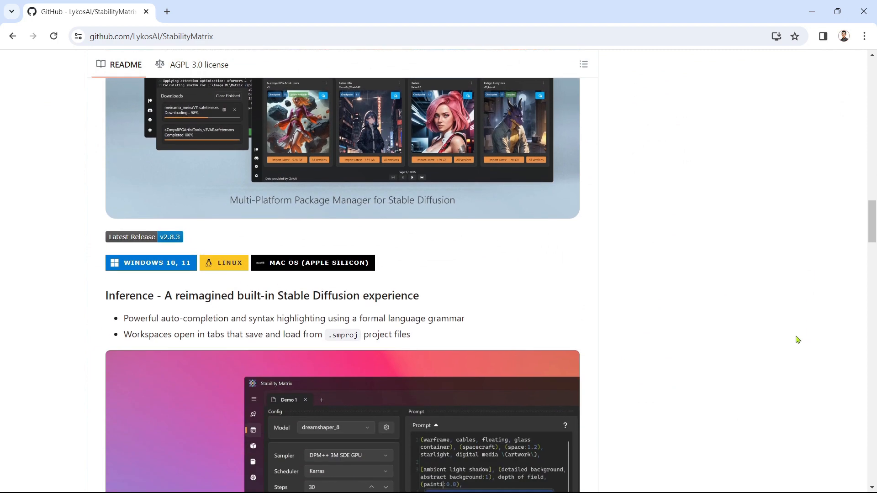
{"action": "mouse_move", "coordinate": [425, 271]}
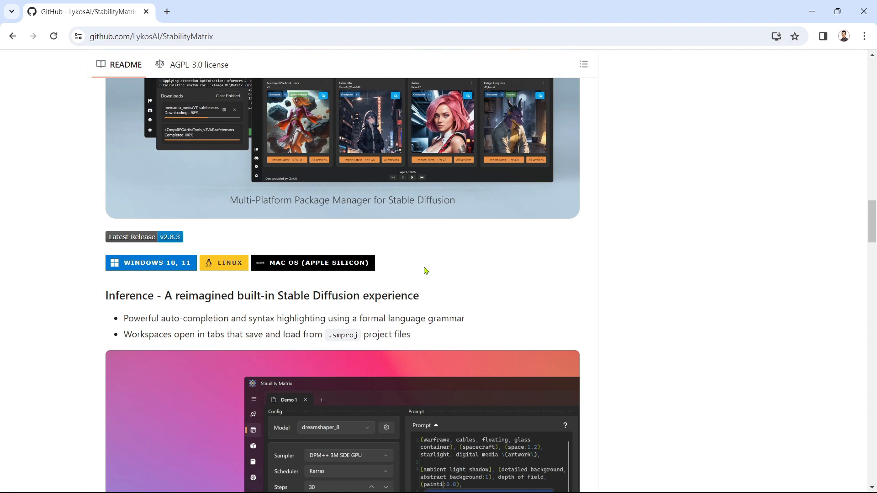
{"action": "mouse_move", "coordinate": [422, 272]}
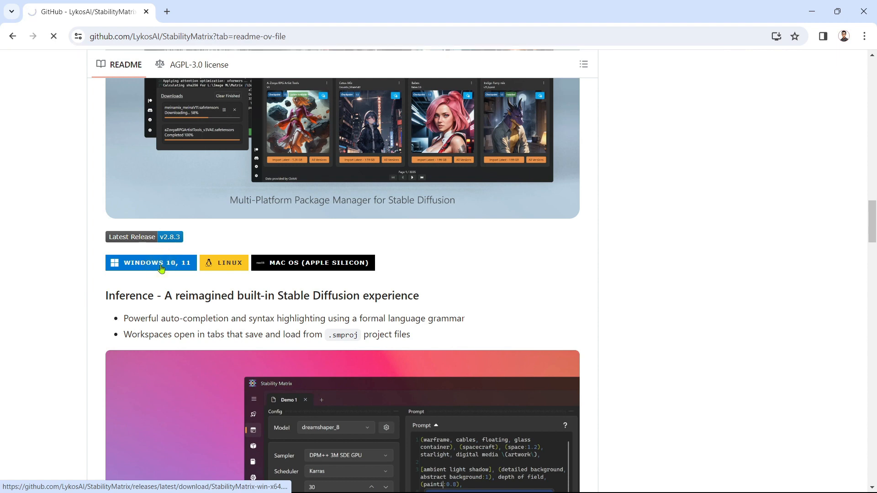
Step: Download StabilityMatrix-win-x64.zip into a new 'Stability Matrix' folder on drive E
{"action": "left_click", "coordinate": [150, 263]}
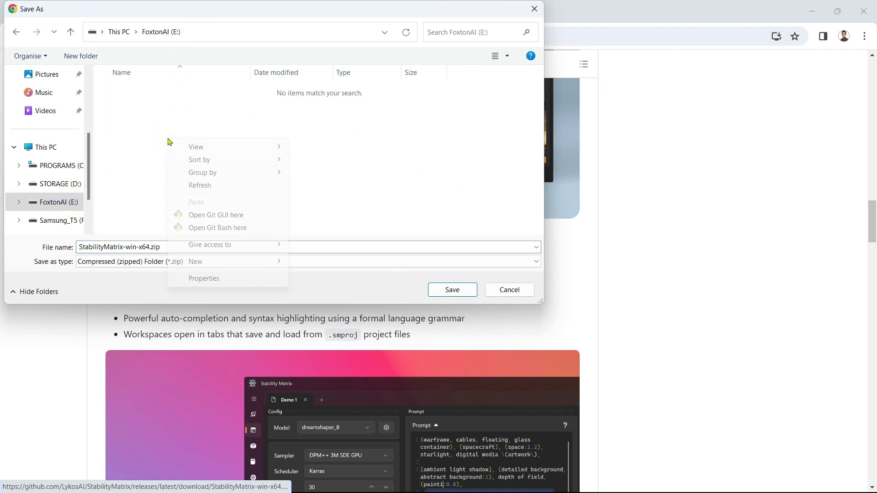
{"action": "mouse_move", "coordinate": [195, 261]}
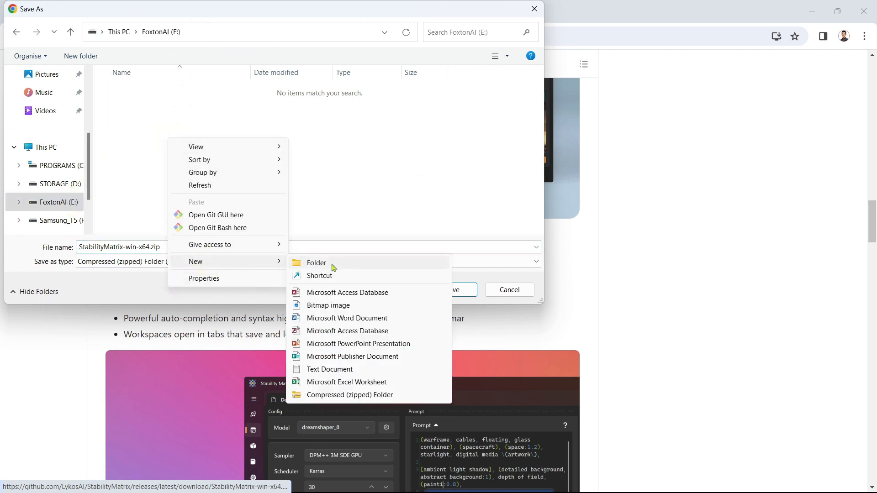
{"action": "left_click", "coordinate": [316, 263]}
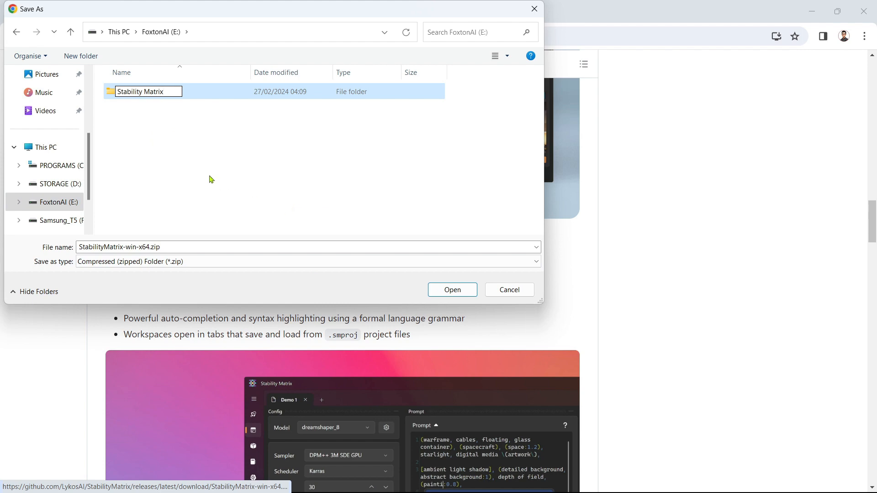
{"action": "double_click", "coordinate": [148, 92]}
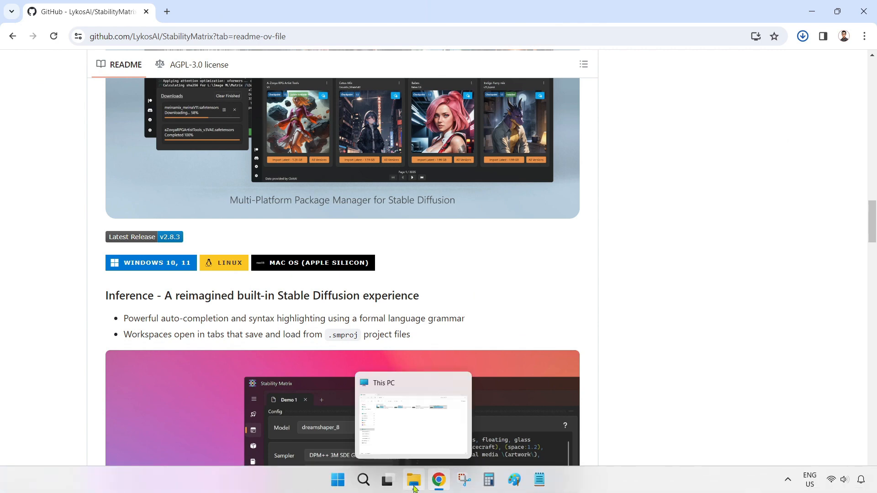
Step: Extract the zip in E:\Stability Matrix and open the StabilityMatrix-win-x64 folder
{"action": "left_click", "coordinate": [413, 480]}
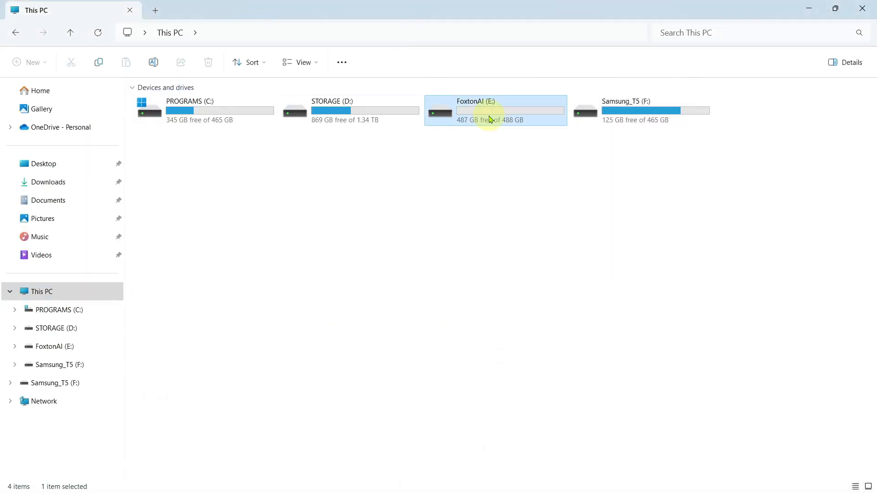
{"action": "double_click", "coordinate": [494, 110]}
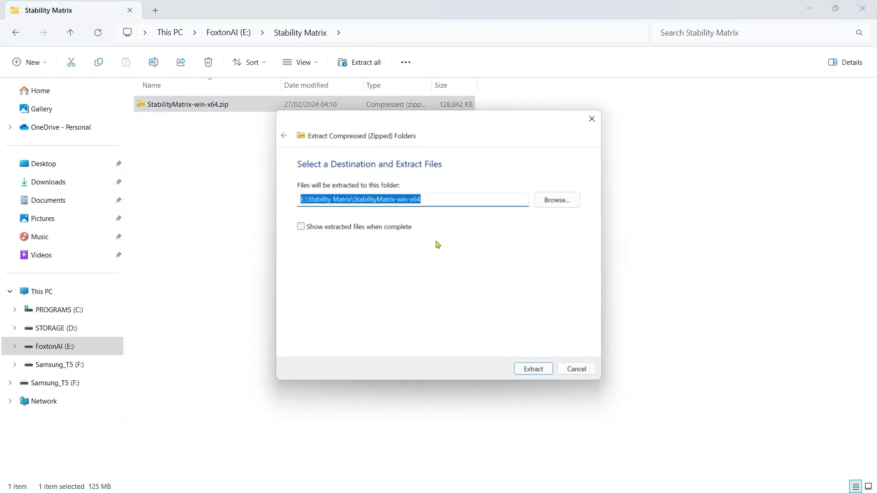
{"action": "left_click", "coordinate": [532, 368]}
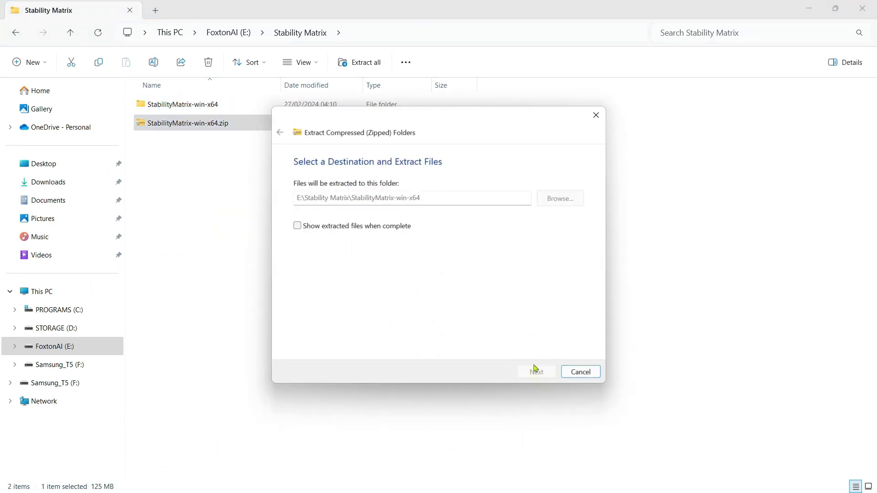
{"action": "left_click", "coordinate": [579, 372]}
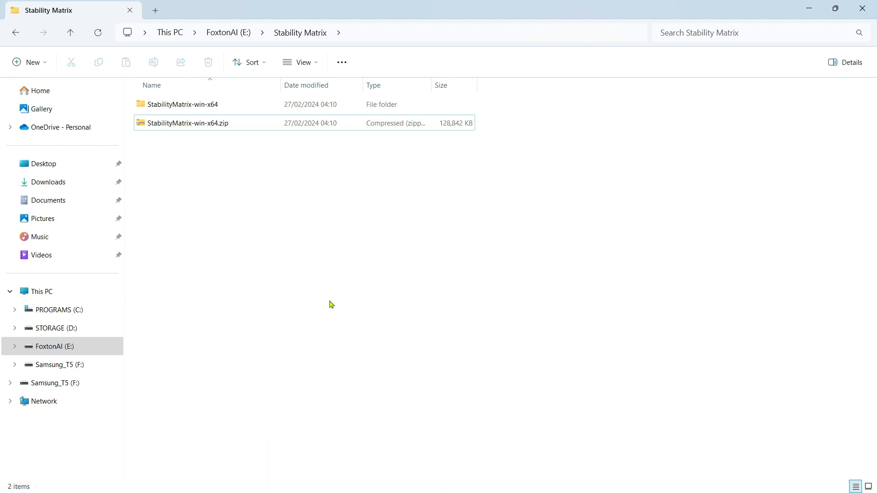
{"action": "mouse_move", "coordinate": [190, 116]}
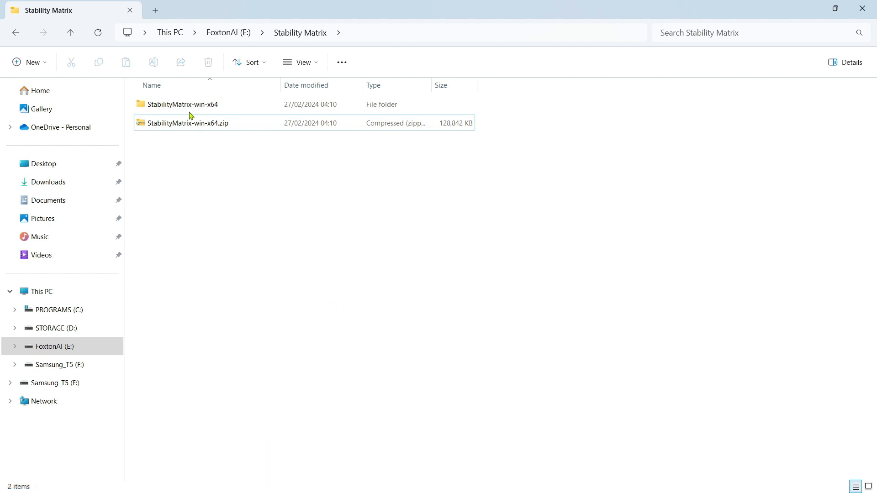
{"action": "double_click", "coordinate": [181, 104]}
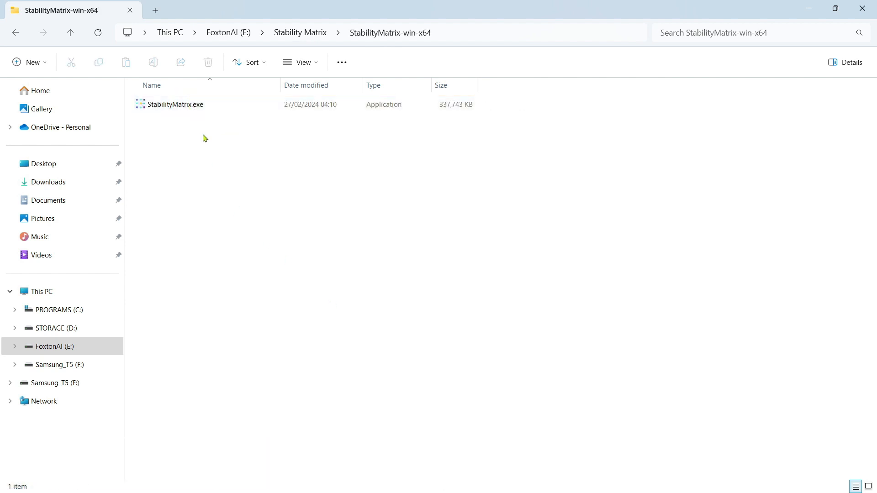
{"action": "mouse_move", "coordinate": [211, 157]}
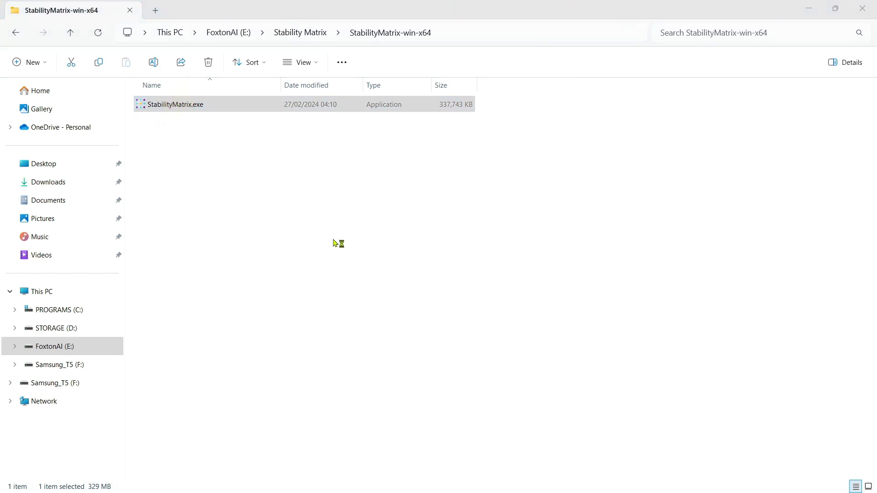
Step: Run StabilityMatrix.exe via SmartScreen's More info and Run anyway, launching it again
{"action": "double_click", "coordinate": [175, 104]}
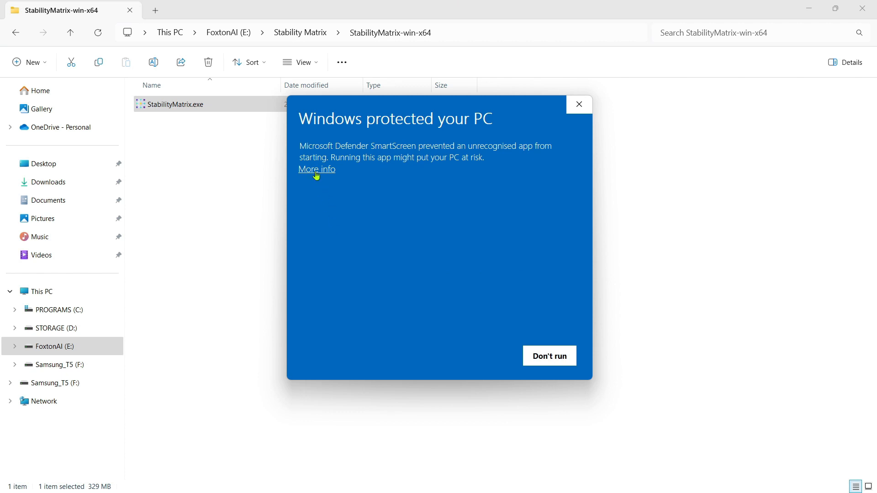
{"action": "left_click", "coordinate": [316, 169]}
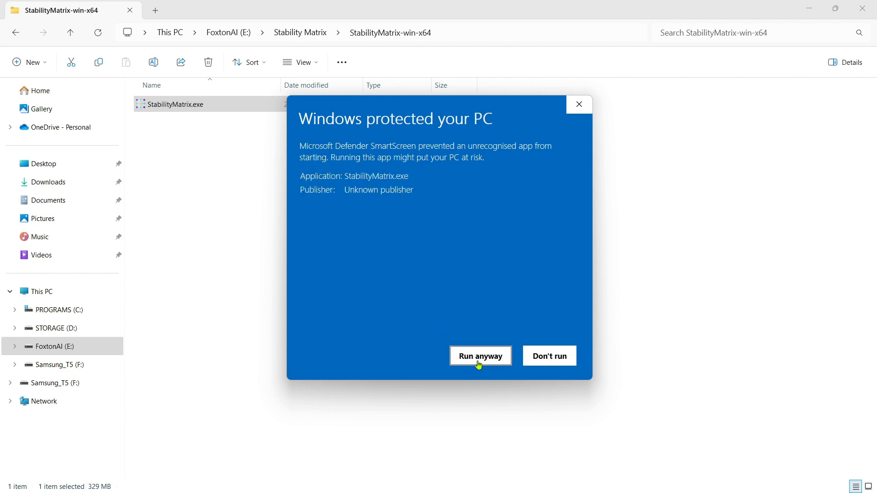
{"action": "left_click", "coordinate": [479, 356]}
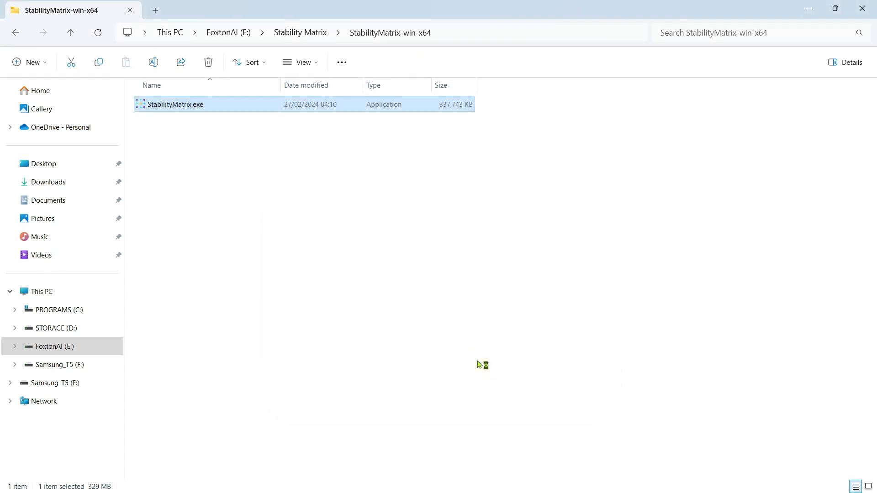
{"action": "mouse_move", "coordinate": [481, 368]}
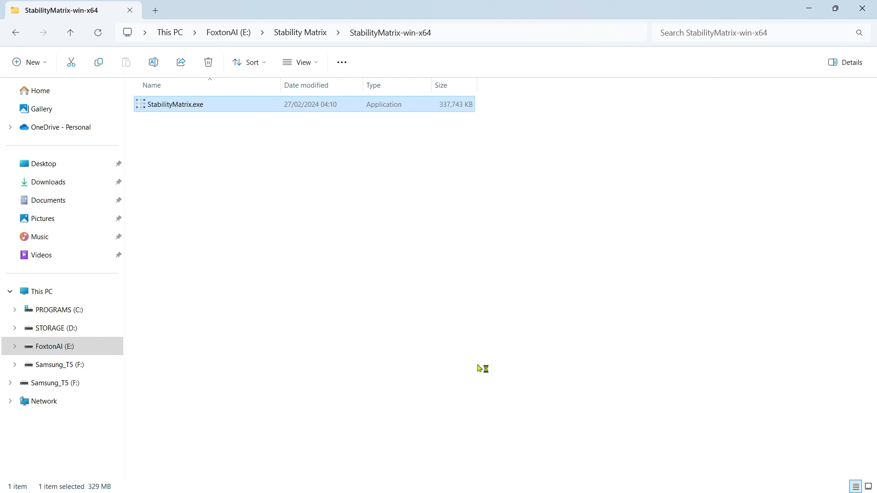
{"action": "double_click", "coordinate": [176, 104]}
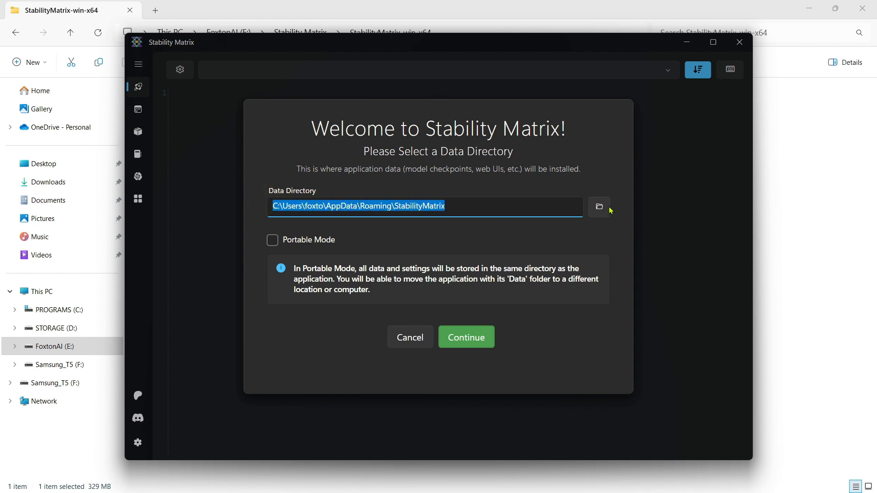
Step: Choose E:\Stability Matrix as the data directory, enable Portable Mode, and continue
{"action": "left_click", "coordinate": [598, 207]}
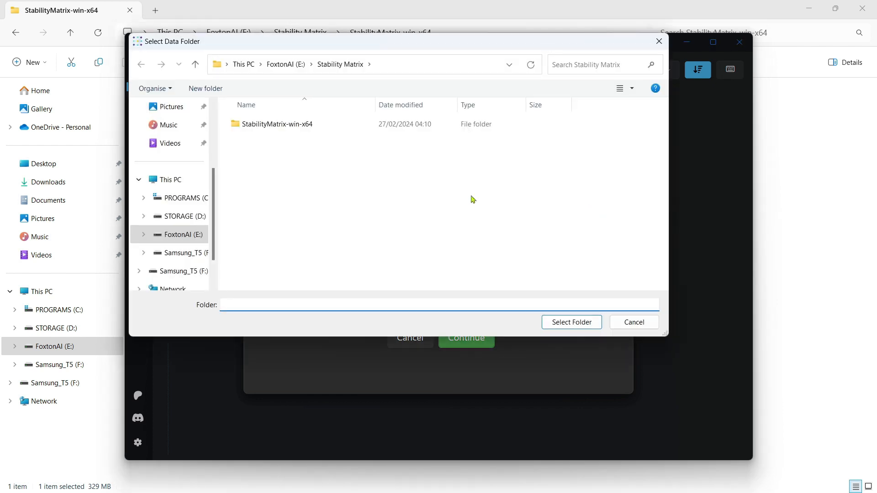
{"action": "left_click", "coordinate": [195, 64]}
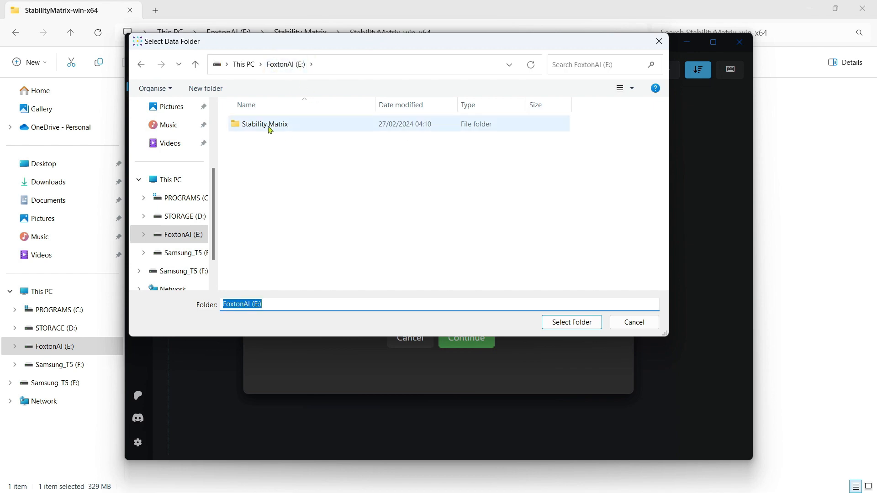
{"action": "left_click", "coordinate": [571, 322]}
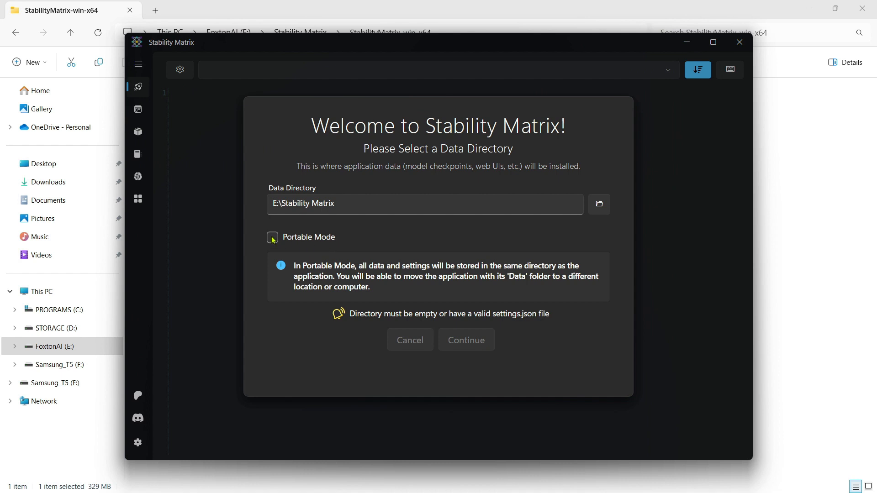
{"action": "left_click", "coordinate": [272, 237]}
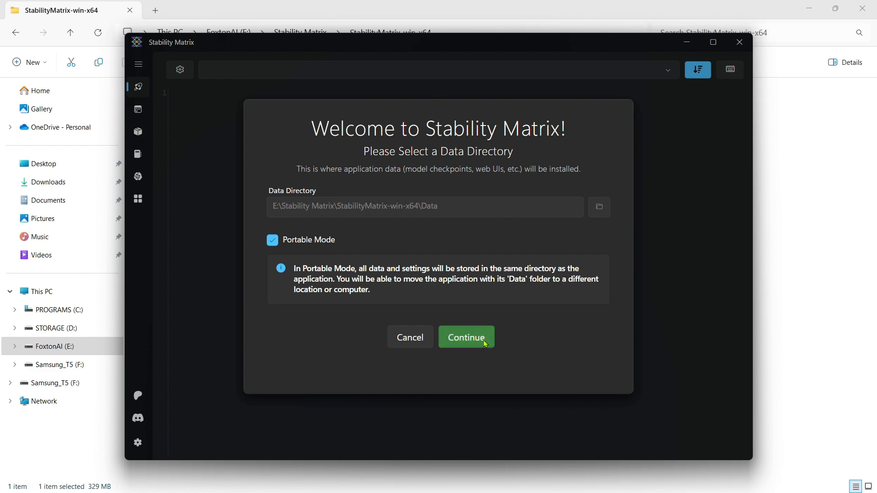
{"action": "left_click", "coordinate": [465, 336]}
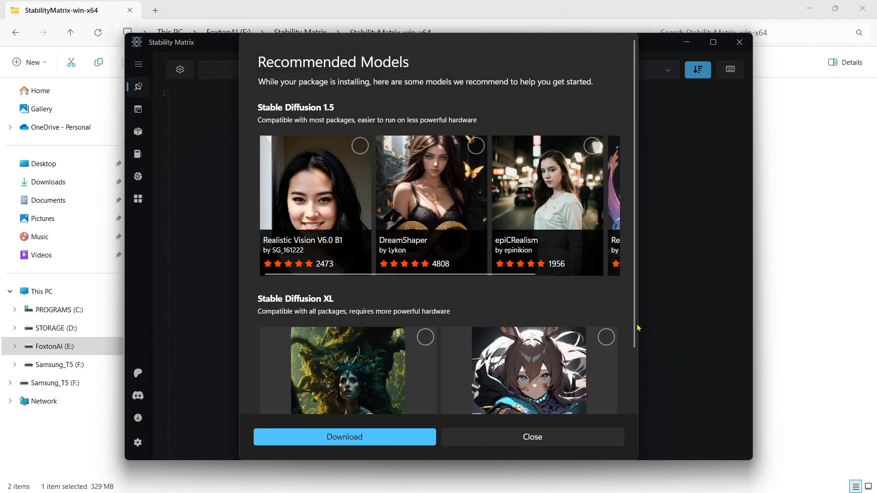
Step: Close the Recommended Models dialog while Stable Diffusion WebUI finishes installing
{"action": "scroll", "scroll_direction": "down", "scroll_amount": 3}
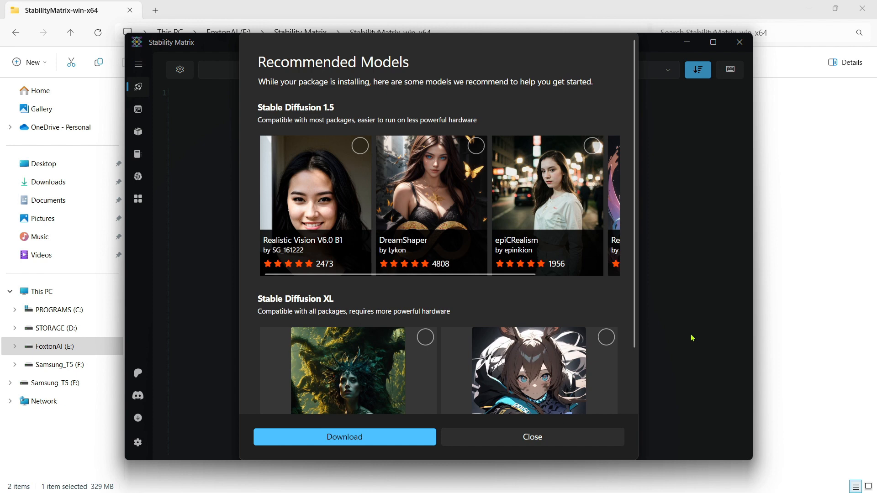
{"action": "mouse_move", "coordinate": [661, 365]}
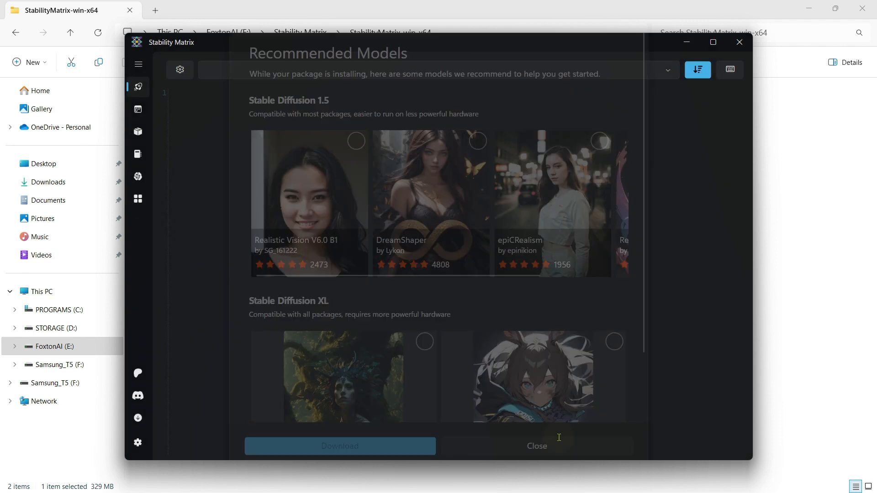
{"action": "left_click", "coordinate": [536, 446]}
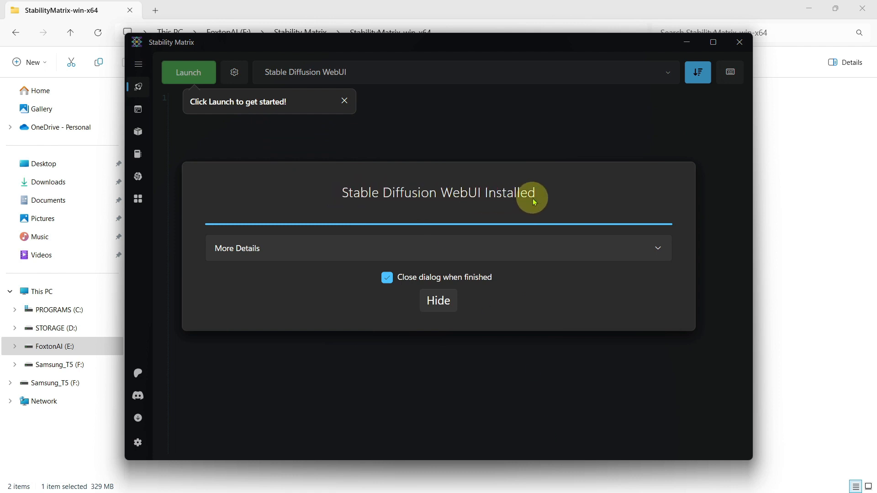
Step: Hide the install-finished dialog and launch Stable Diffusion WebUI
{"action": "left_click", "coordinate": [438, 300]}
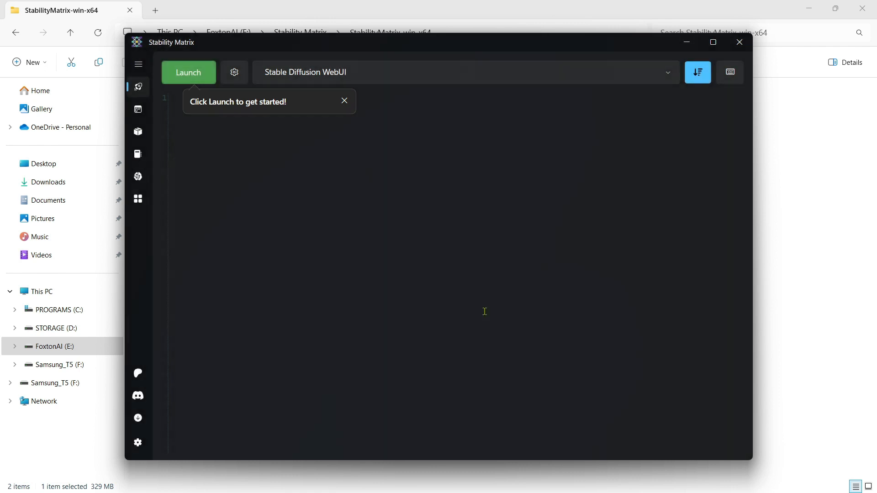
{"action": "left_click", "coordinate": [188, 72]}
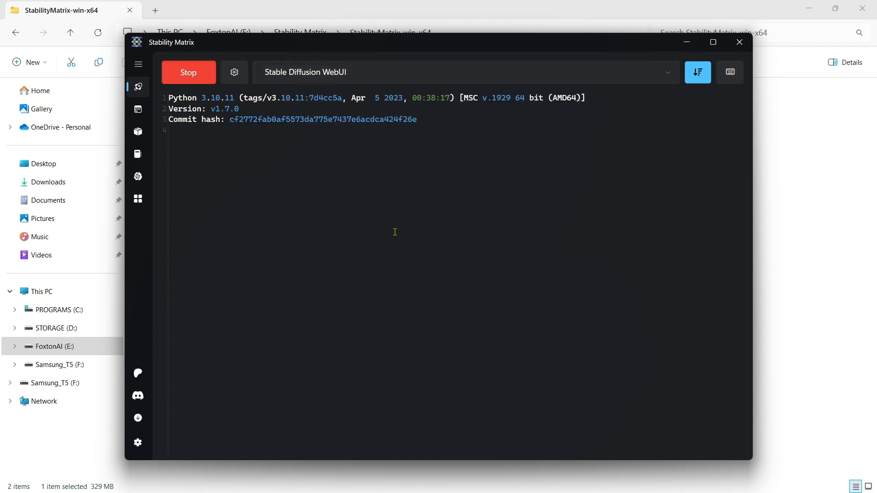
{"action": "mouse_move", "coordinate": [740, 433]}
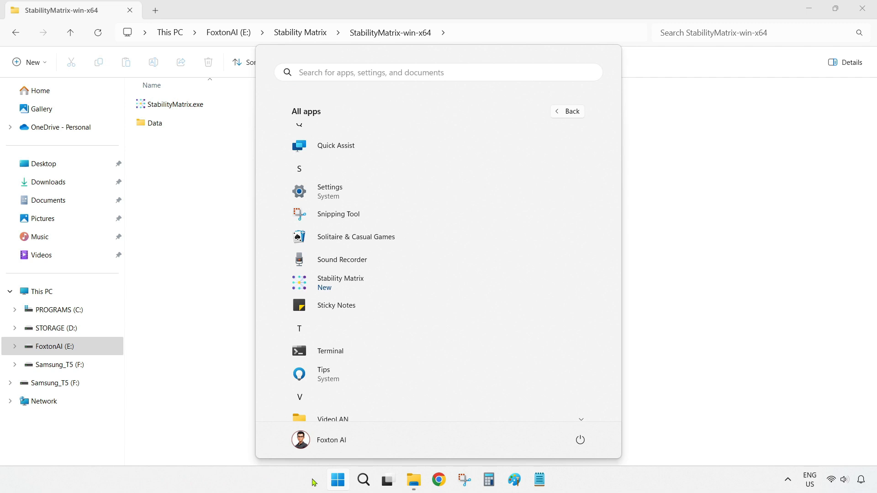
{"action": "mouse_move", "coordinate": [337, 480]}
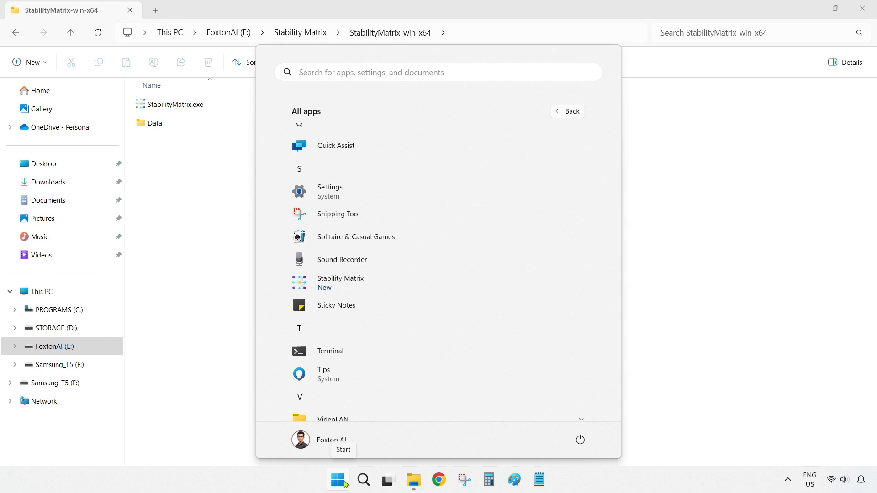
{"action": "mouse_move", "coordinate": [369, 281]}
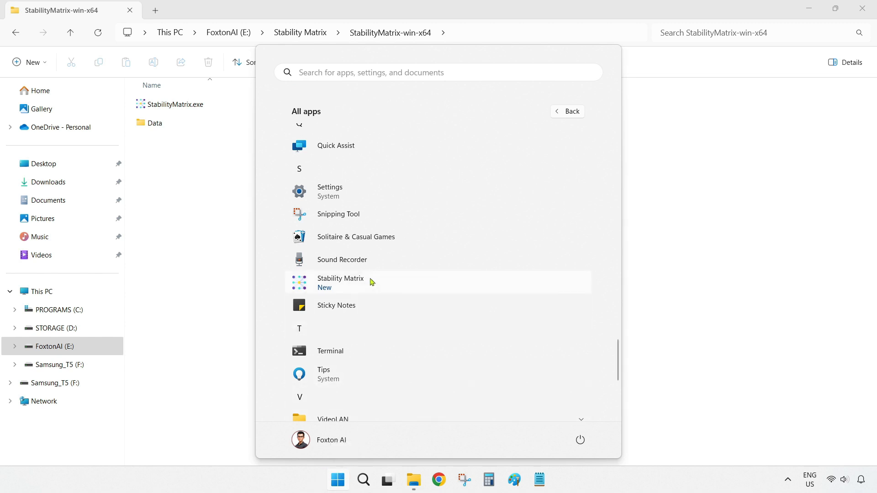
{"action": "mouse_move", "coordinate": [398, 283]}
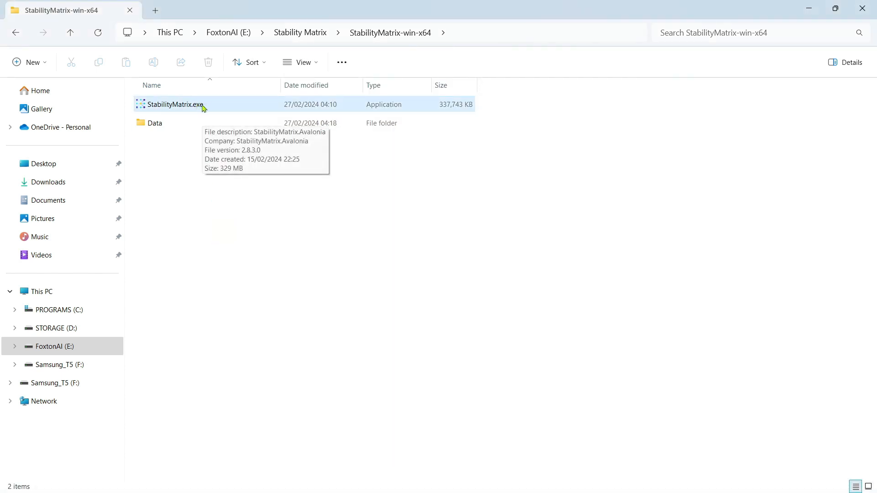
Step: Reopen StabilityMatrix.exe from File Explorer and launch Stable Diffusion WebUI again
{"action": "double_click", "coordinate": [175, 104]}
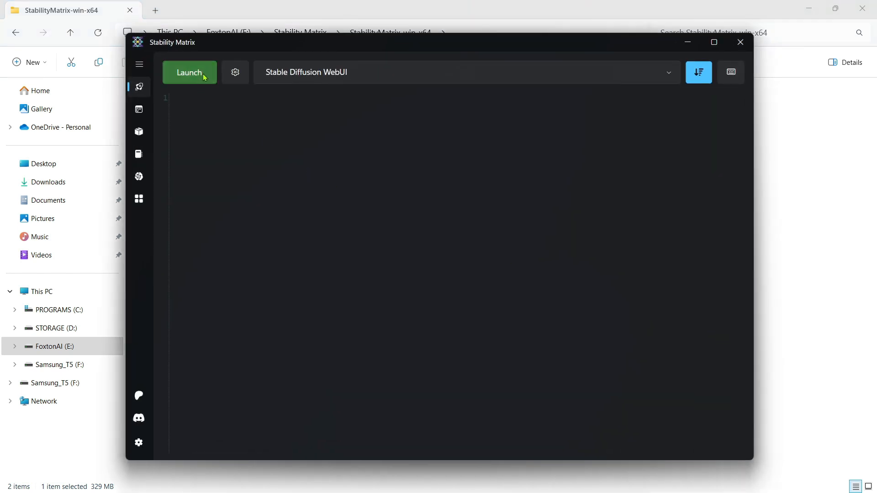
{"action": "mouse_move", "coordinate": [206, 76]}
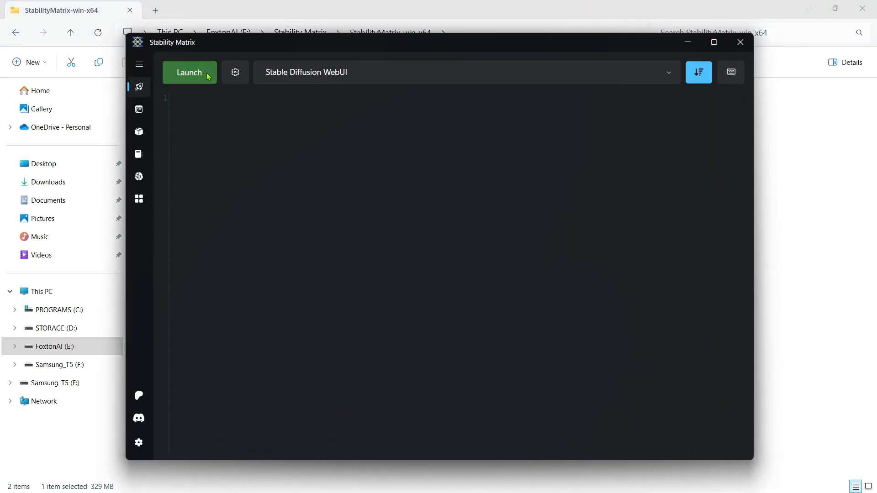
{"action": "left_click", "coordinate": [189, 72]}
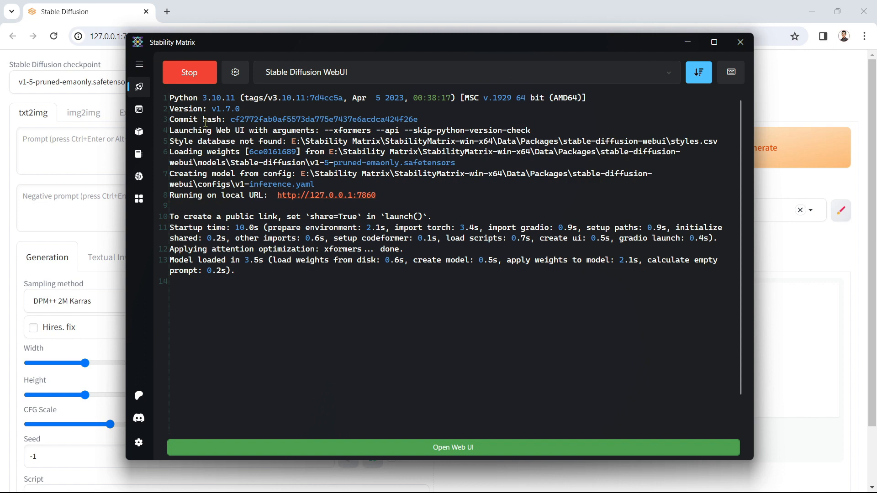
{"action": "left_click", "coordinate": [139, 64]}
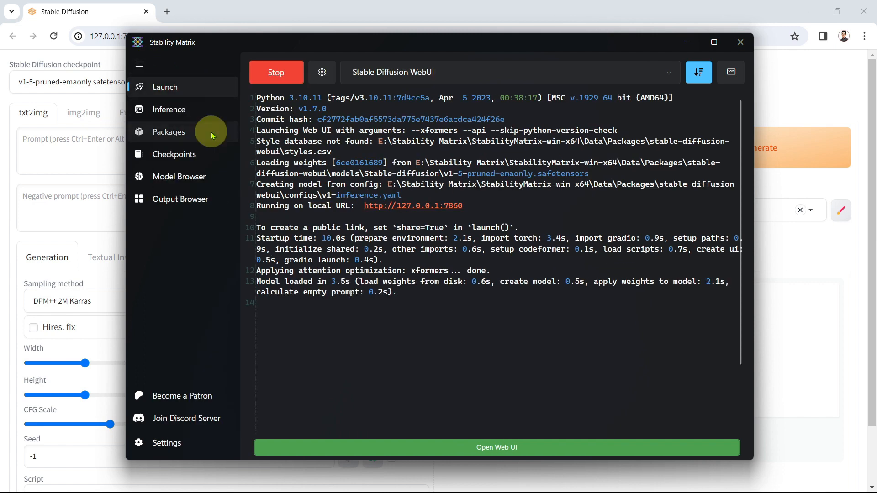
{"action": "left_click", "coordinate": [168, 132]}
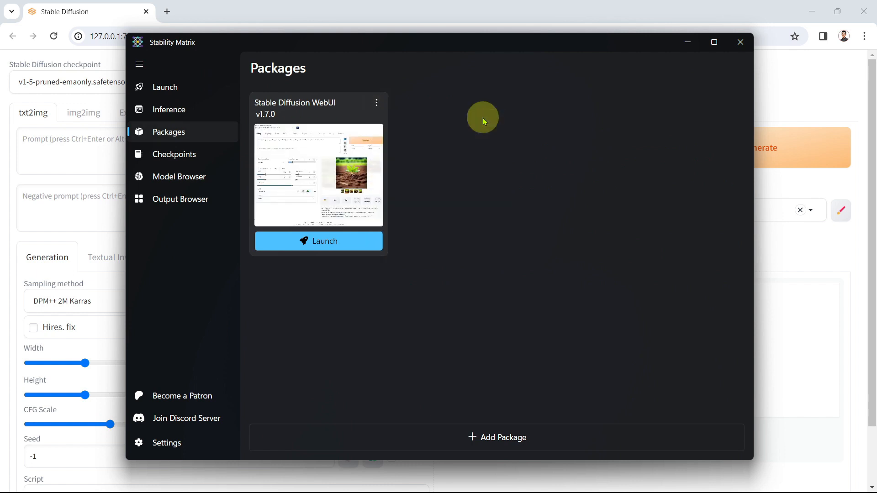
{"action": "left_click", "coordinate": [318, 241]}
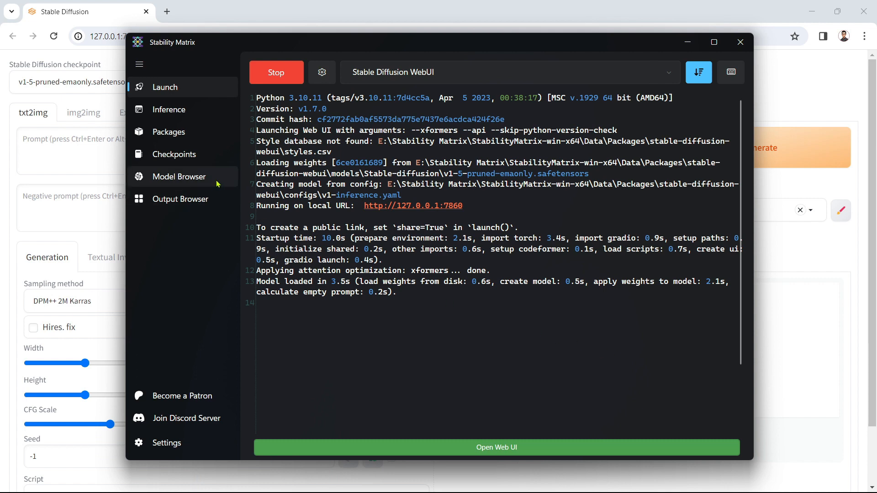
Step: Open the Model Browser and switch between the CivitAI and Hugging Face tabs
{"action": "left_click", "coordinate": [179, 177]}
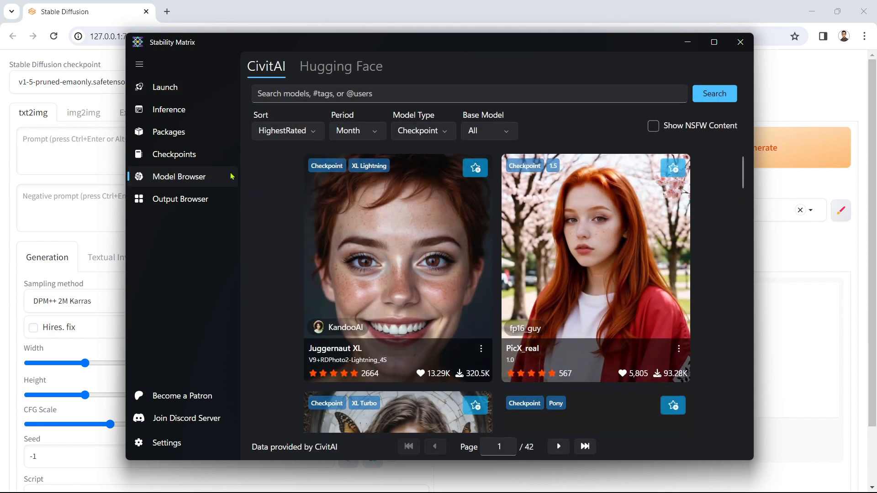
{"action": "left_click", "coordinate": [422, 131]}
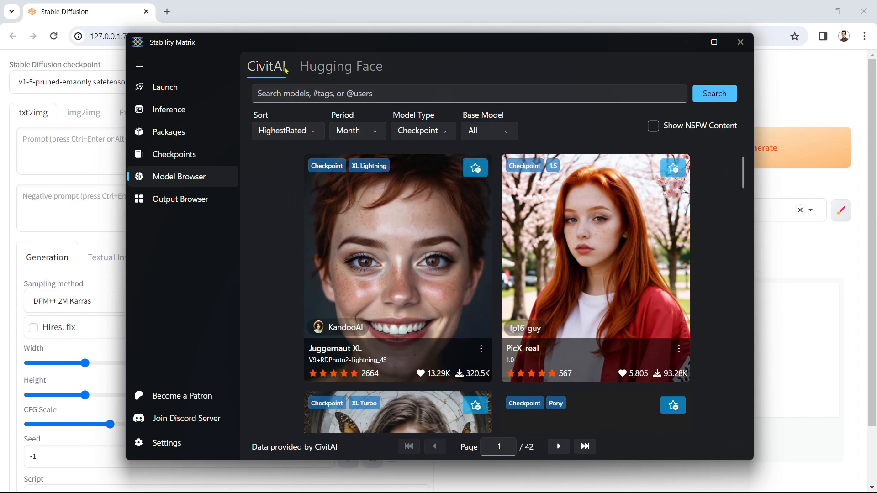
{"action": "left_click", "coordinate": [340, 65]}
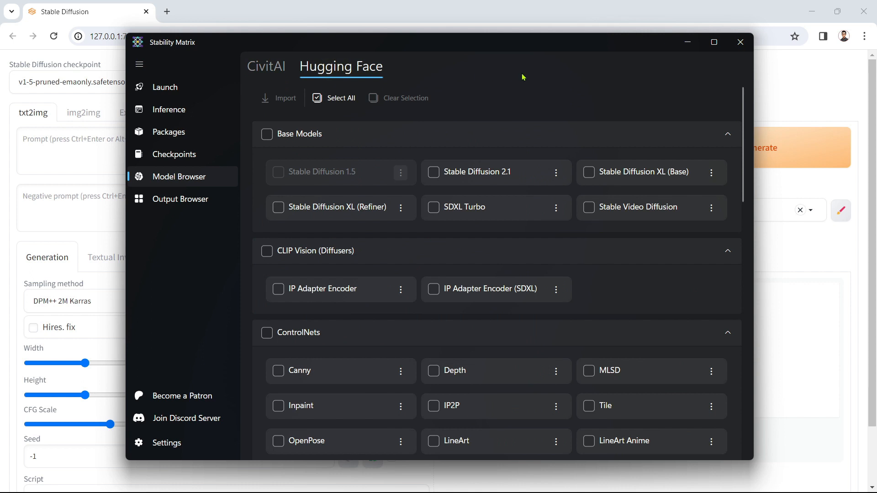
{"action": "left_click", "coordinate": [267, 66]}
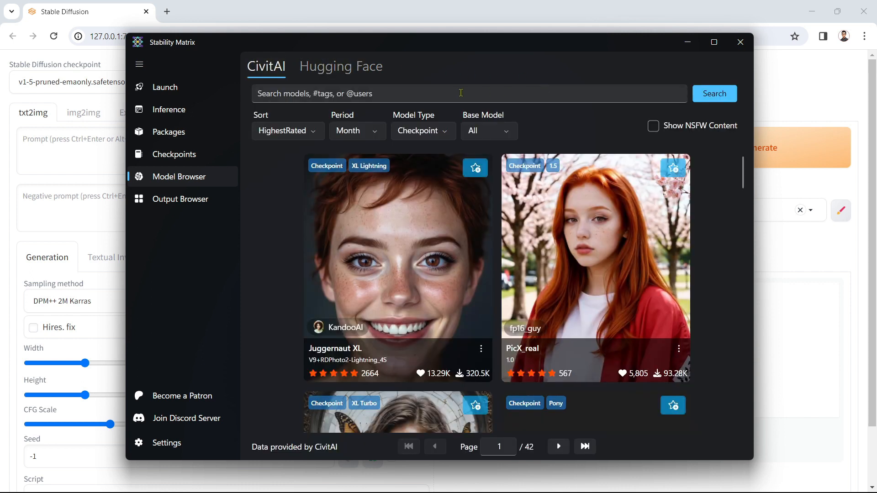
Step: Search and scroll CivitAI checkpoints, browse Hugging Face models, then return to CivitAI
{"action": "left_click", "coordinate": [714, 93]}
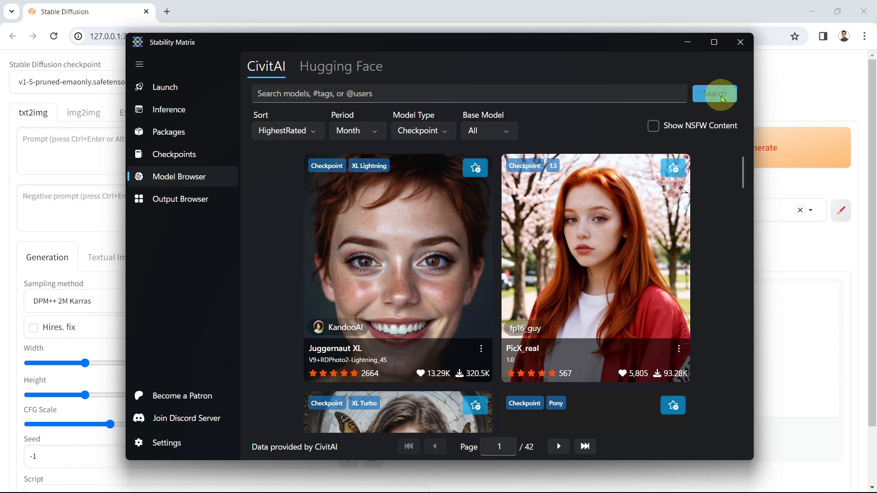
{"action": "mouse_move", "coordinate": [745, 162]}
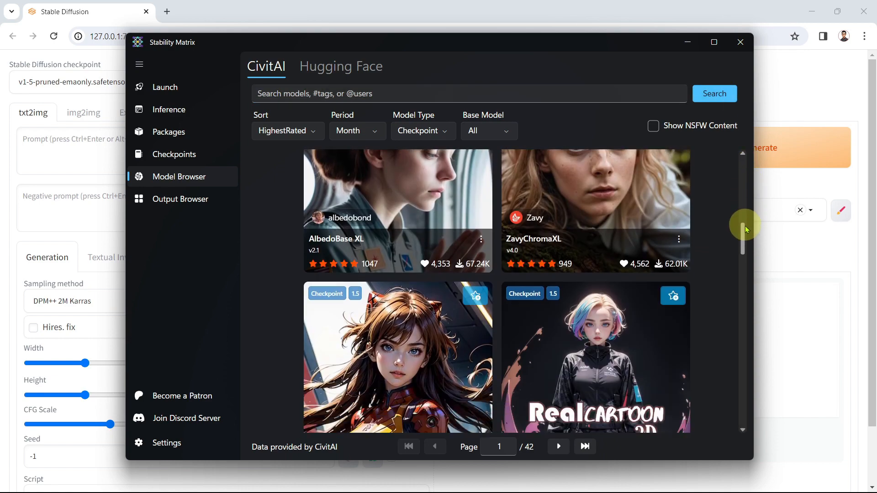
{"action": "scroll", "scroll_direction": "down", "scroll_amount": 3}
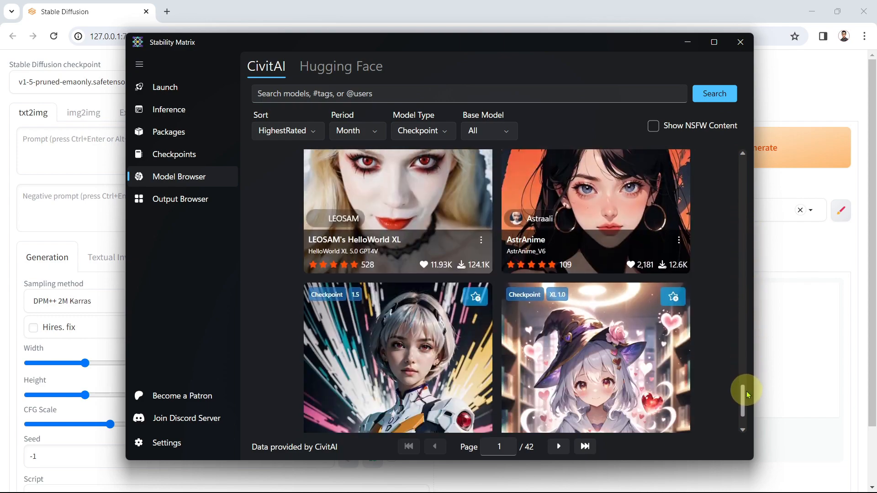
{"action": "scroll", "scroll_direction": "down", "scroll_amount": 3}
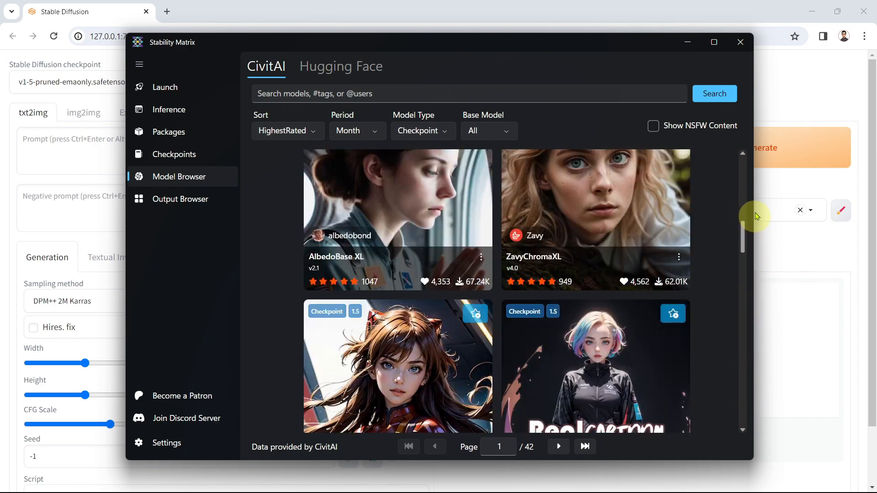
{"action": "left_click", "coordinate": [341, 66]}
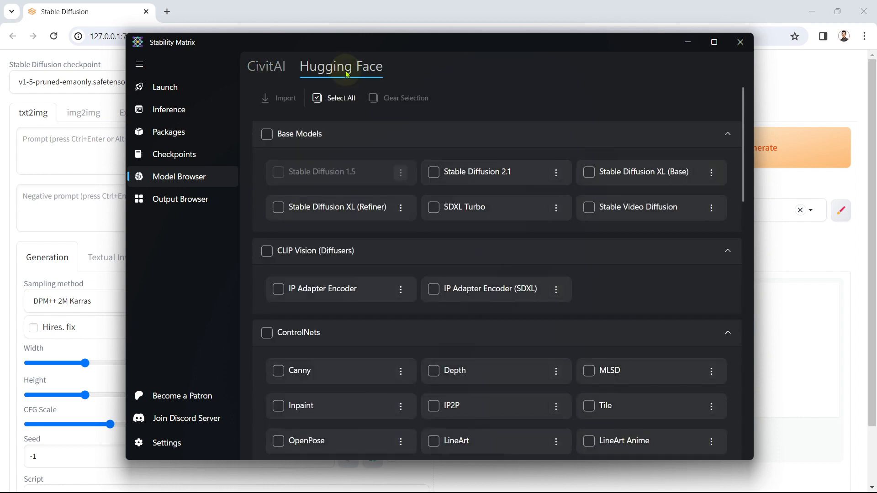
{"action": "scroll", "scroll_direction": "down", "scroll_amount": 3}
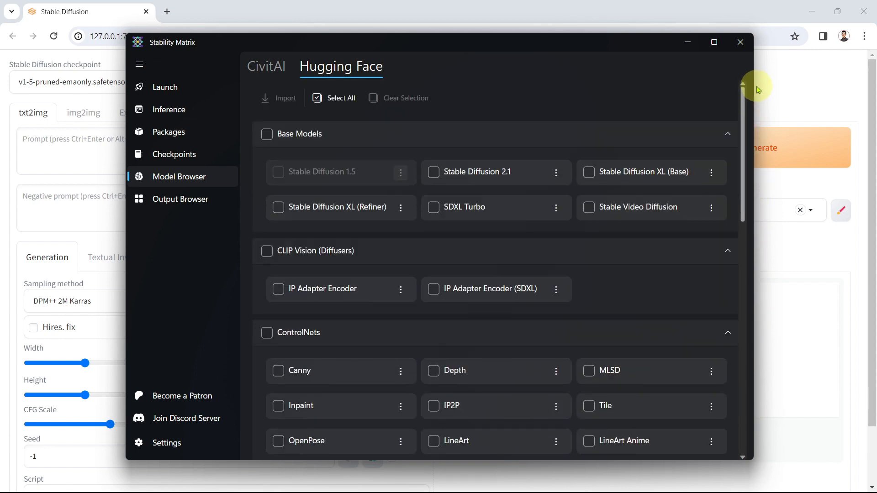
{"action": "left_click", "coordinate": [267, 66]}
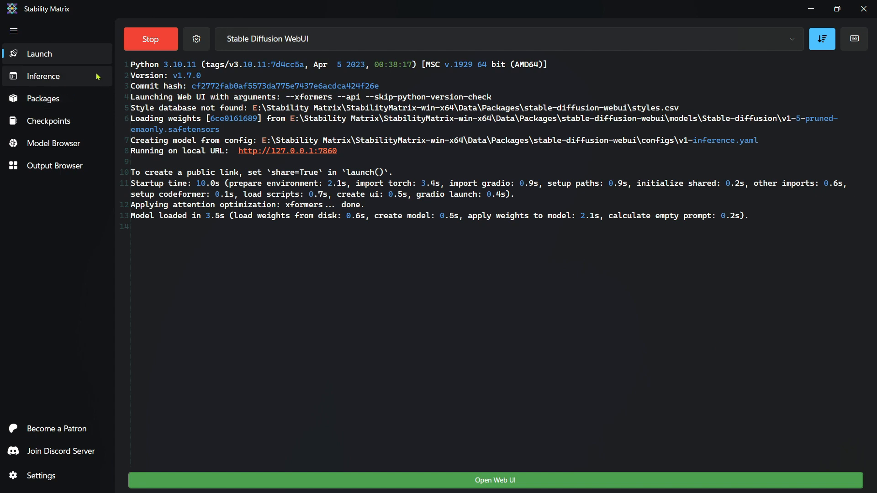
Step: Visit the Inference, Packages, Checkpoints and Output Browser pages, finishing on Model Browser
{"action": "left_click", "coordinate": [43, 76]}
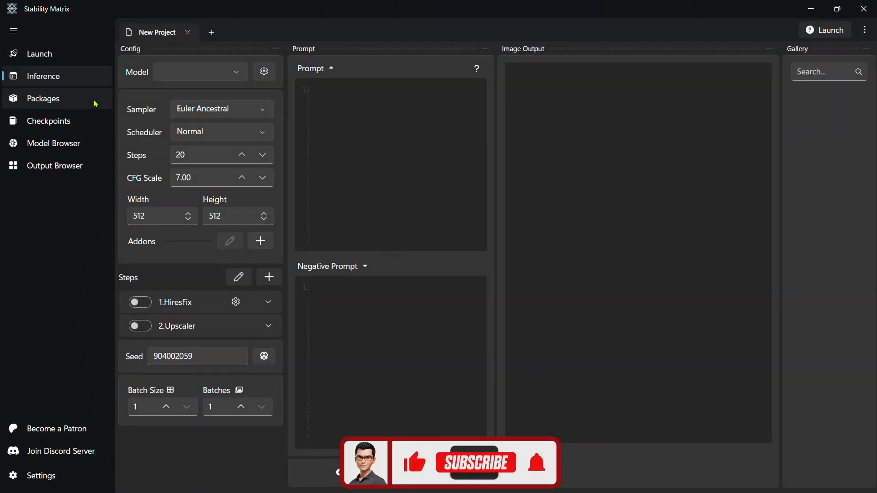
{"action": "left_click", "coordinate": [42, 99]}
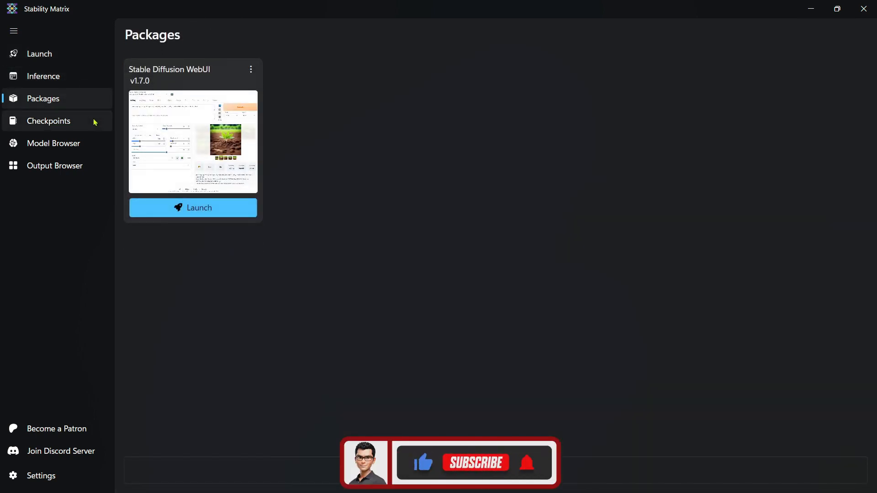
{"action": "left_click", "coordinate": [48, 121]}
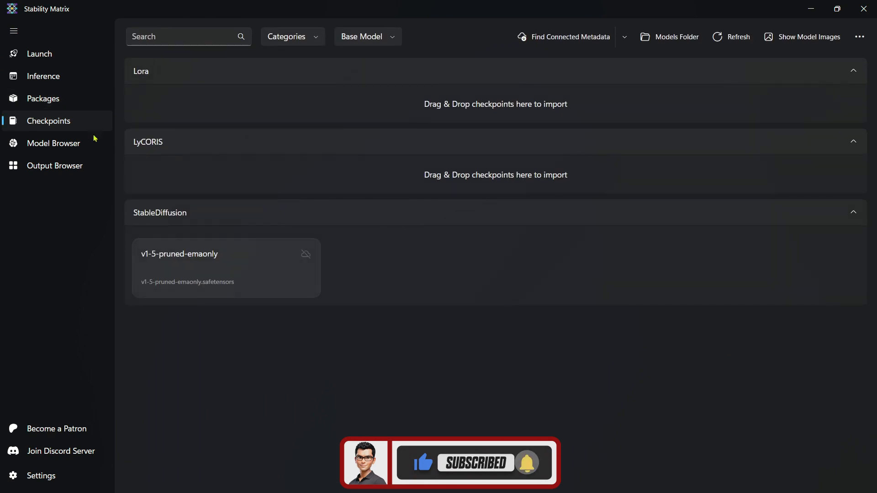
{"action": "left_click", "coordinate": [54, 165]}
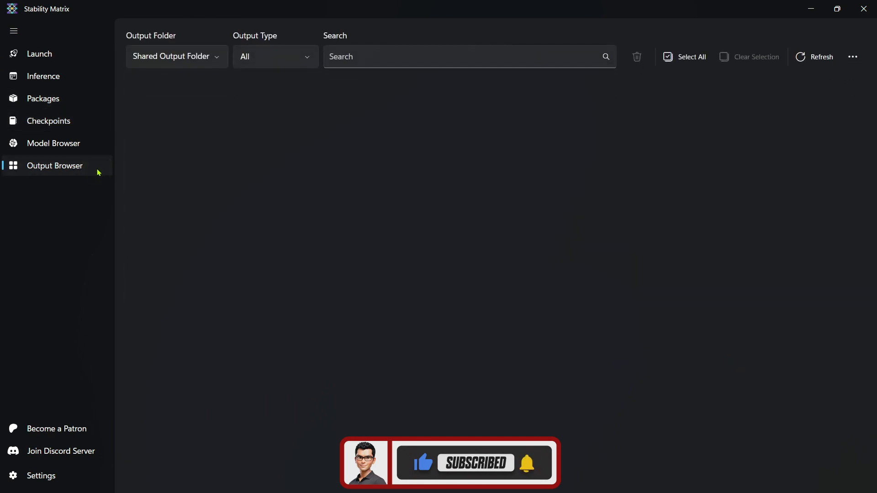
{"action": "left_click", "coordinate": [53, 143]}
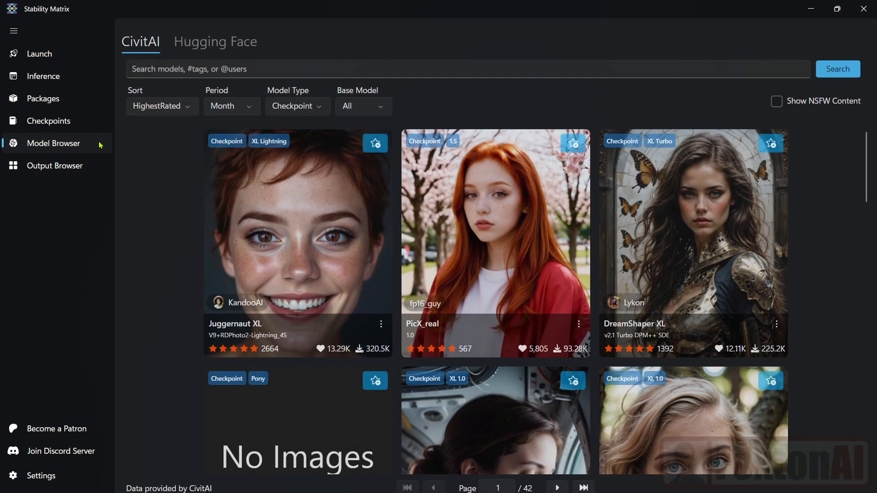